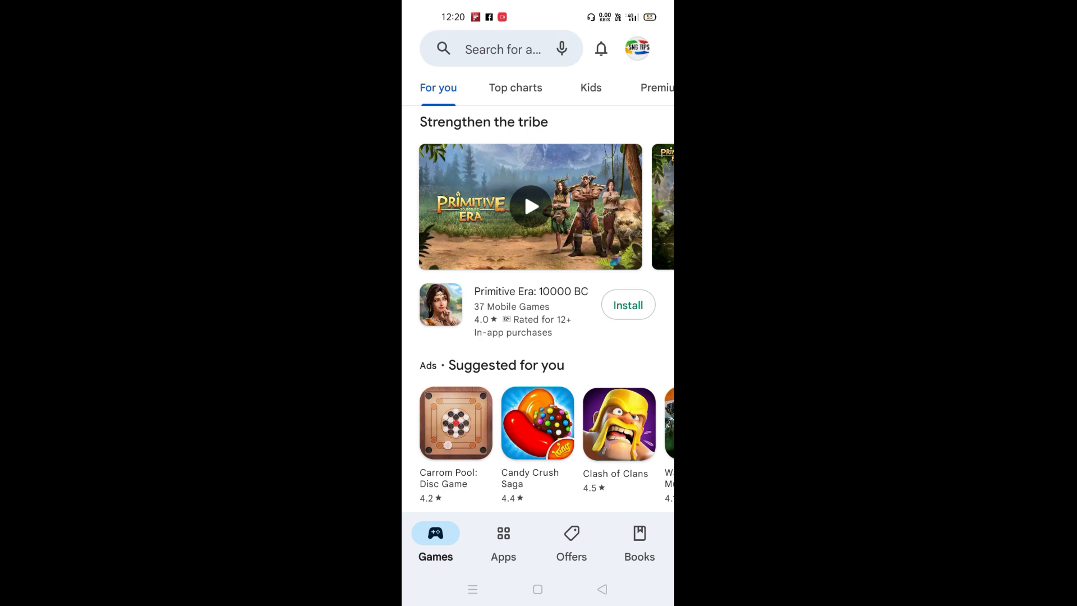
Start an app search from the Play Store search bar.
{"action": "left_click", "coordinate": [502, 48]}
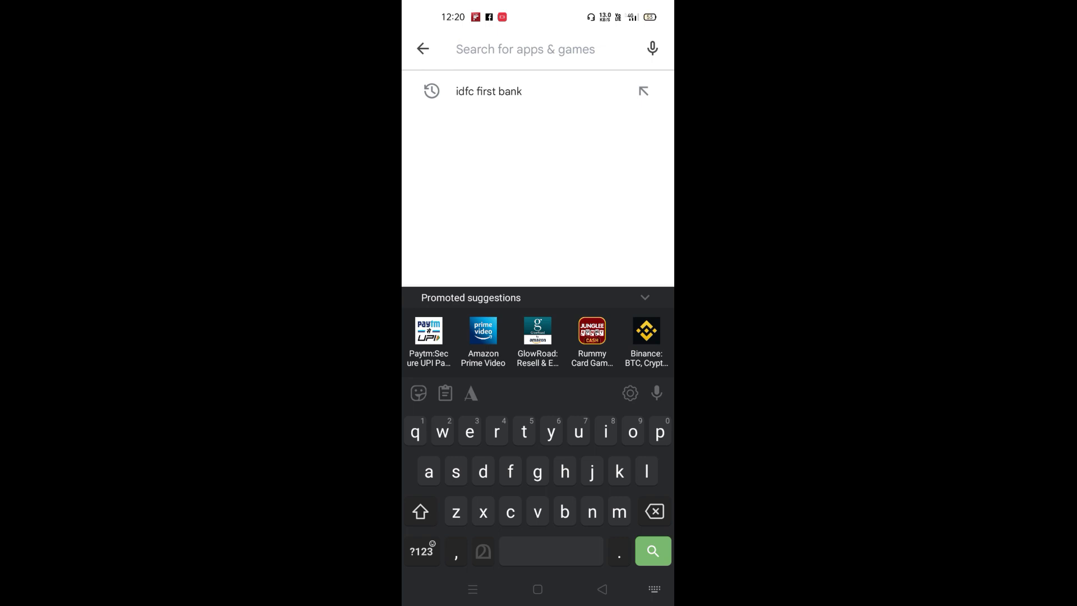
Leave the Play Store and return to the phone's home screen.
{"action": "left_click", "coordinate": [488, 91]}
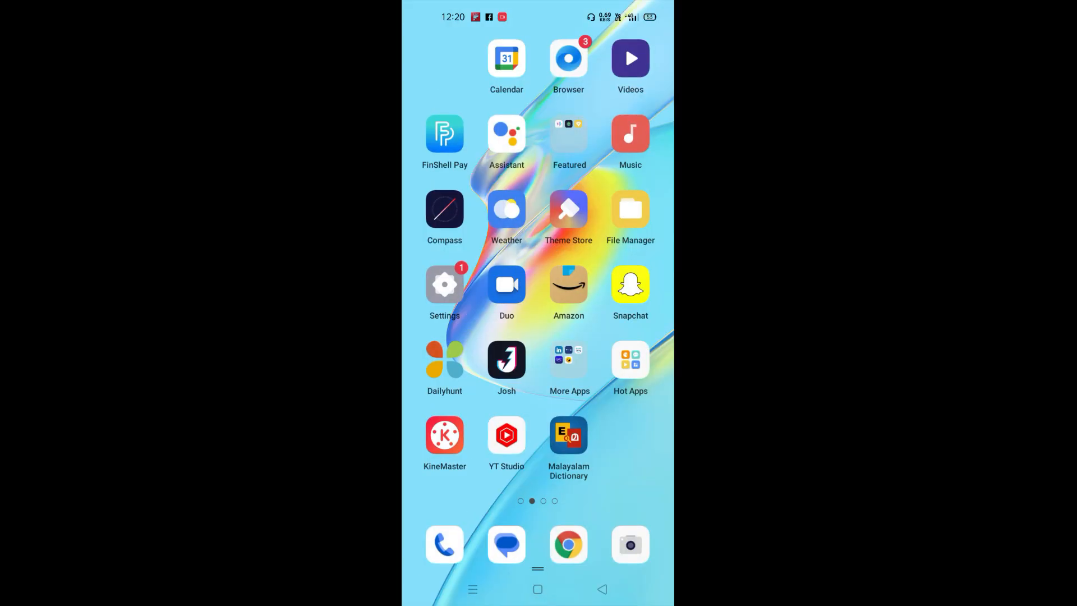
Launch IDFC FIRST Bank and reach Card Controls for the FIRST Millennia card ending 8010.
{"action": "scroll", "scroll_direction": "left", "scroll_amount": 3}
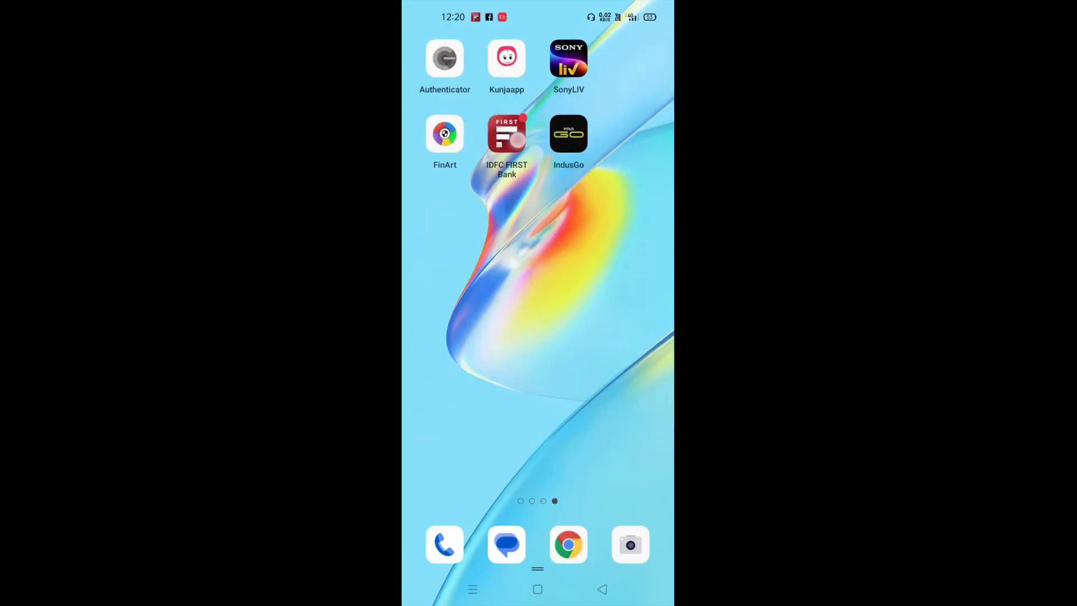
{"action": "left_click", "coordinate": [505, 134]}
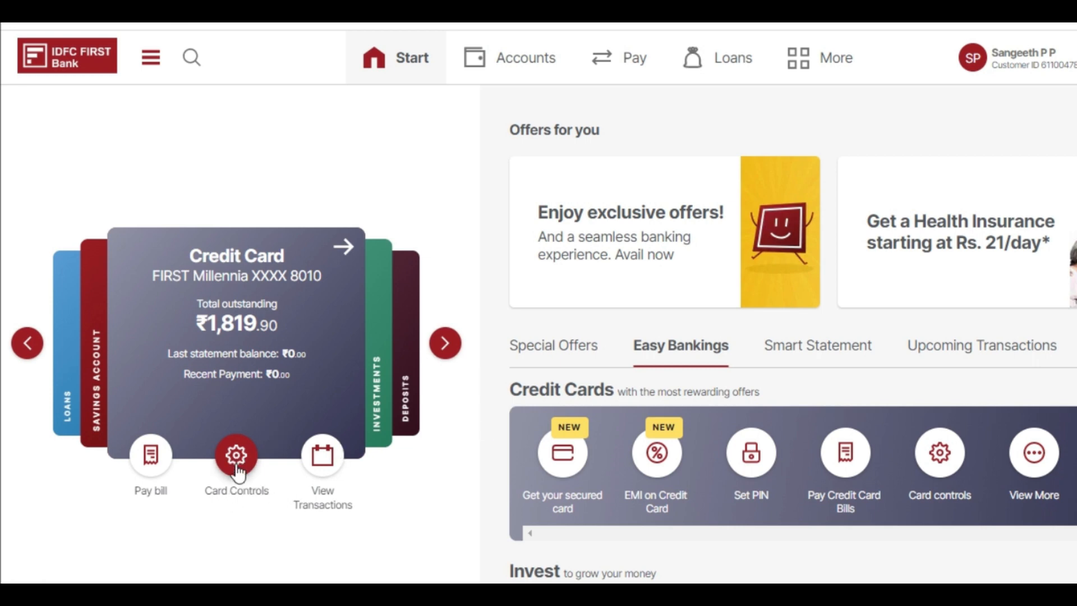
{"action": "left_click", "coordinate": [237, 456]}
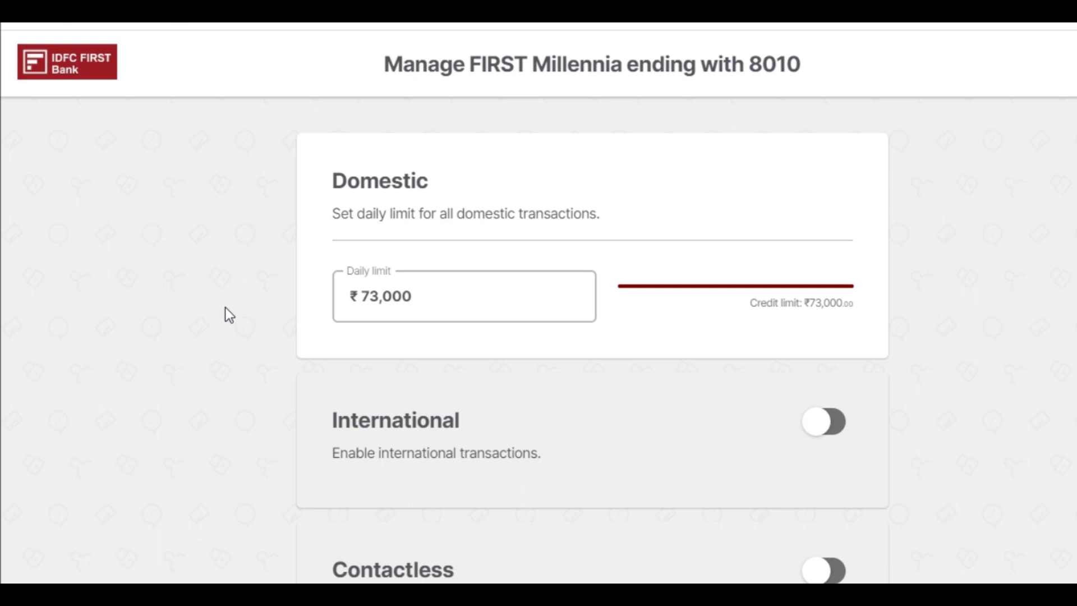
{"action": "scroll", "scroll_direction": "down", "scroll_amount": 3}
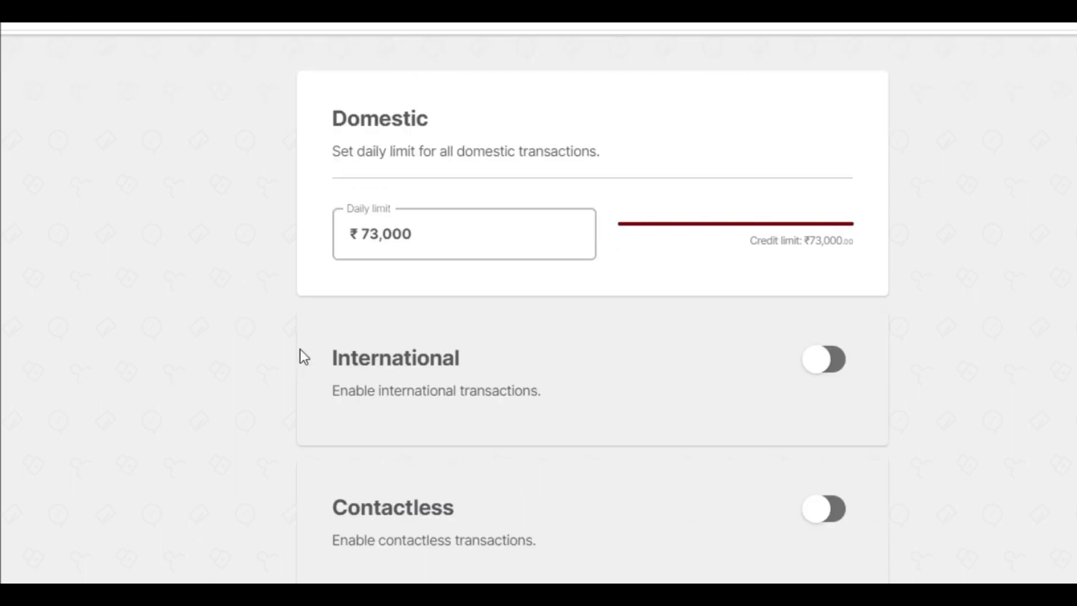
{"action": "scroll", "scroll_direction": "down", "scroll_amount": 3}
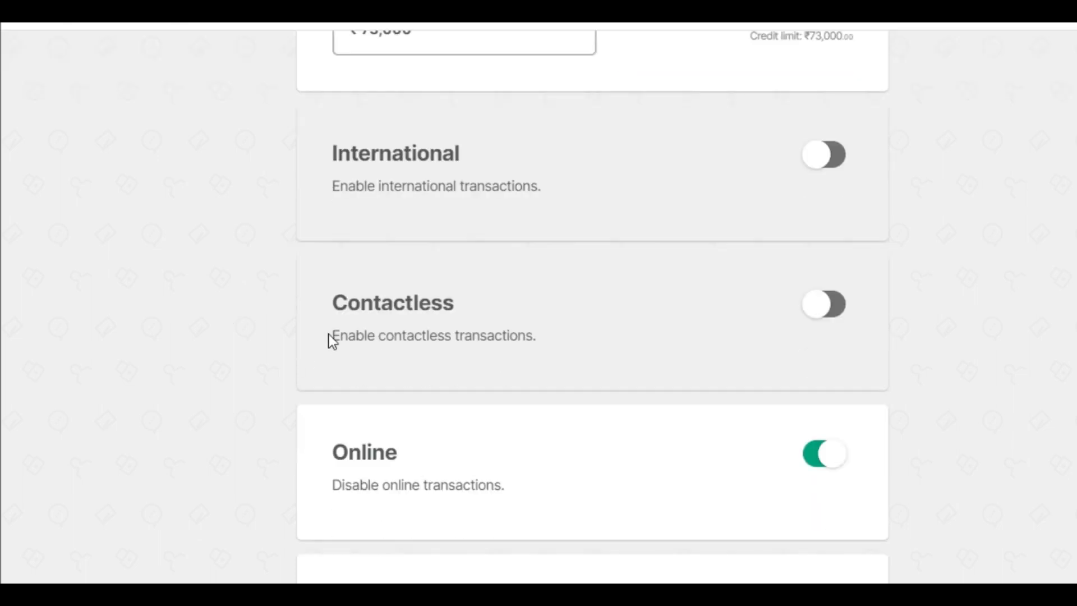
{"action": "mouse_move", "coordinate": [456, 187]}
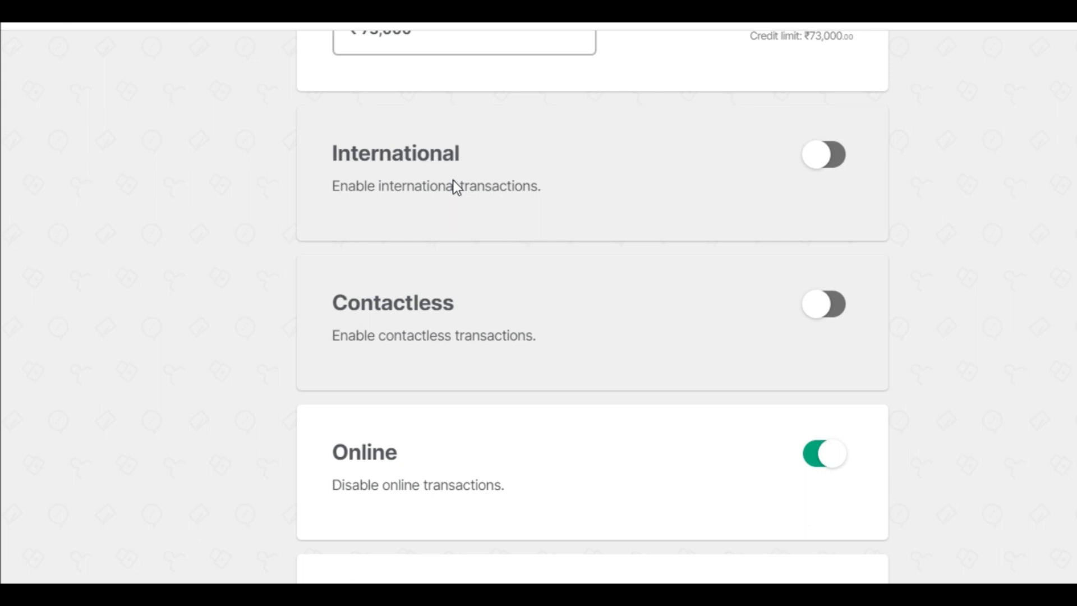
{"action": "scroll", "scroll_direction": "down", "scroll_amount": 3}
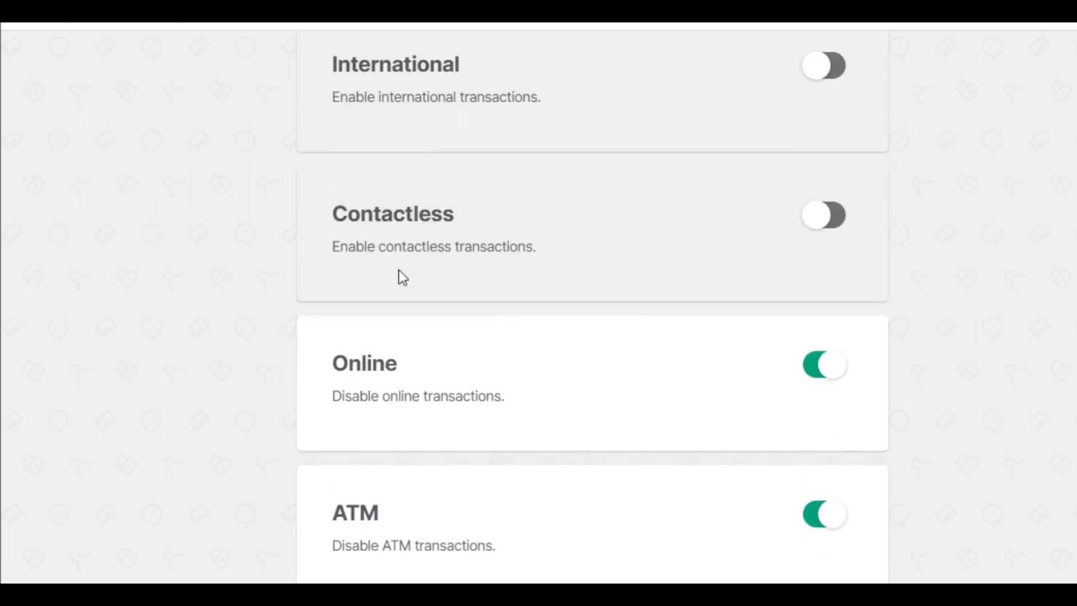
{"action": "left_click", "coordinate": [822, 215]}
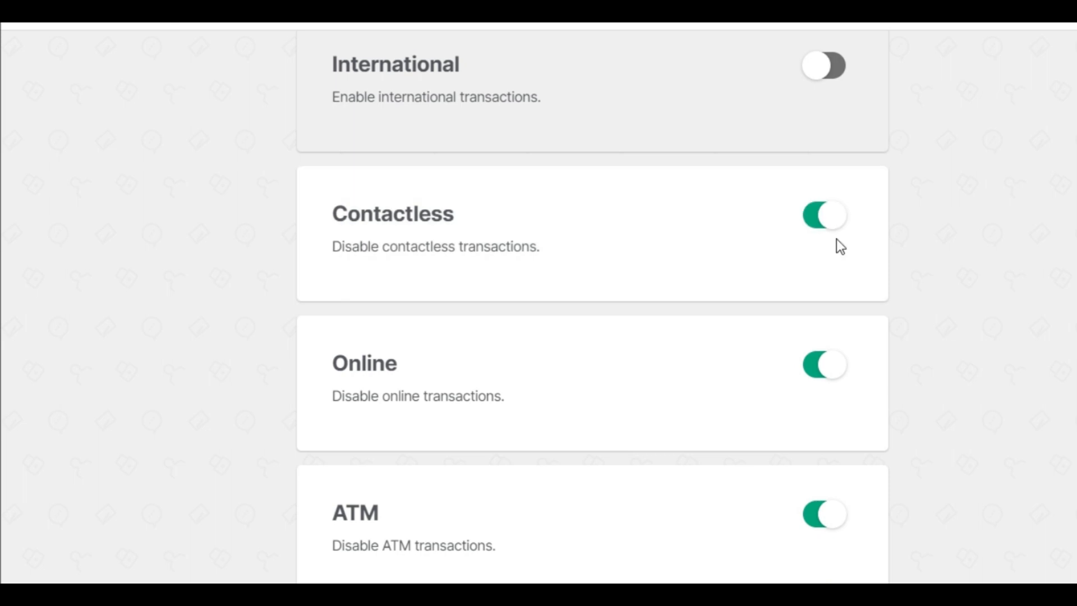
{"action": "left_click", "coordinate": [822, 214]}
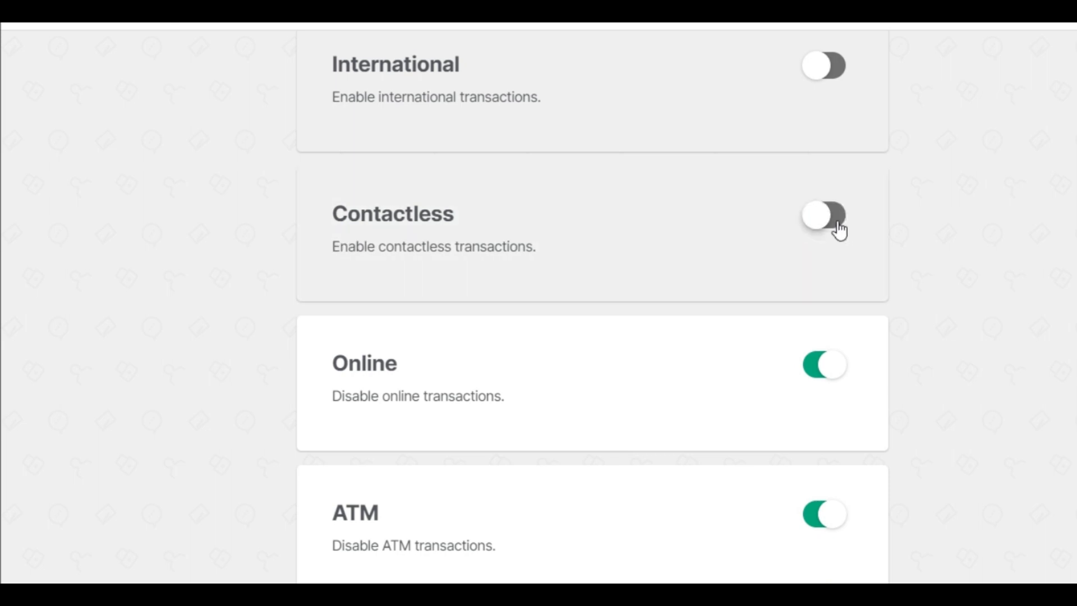
{"action": "mouse_move", "coordinate": [787, 245]}
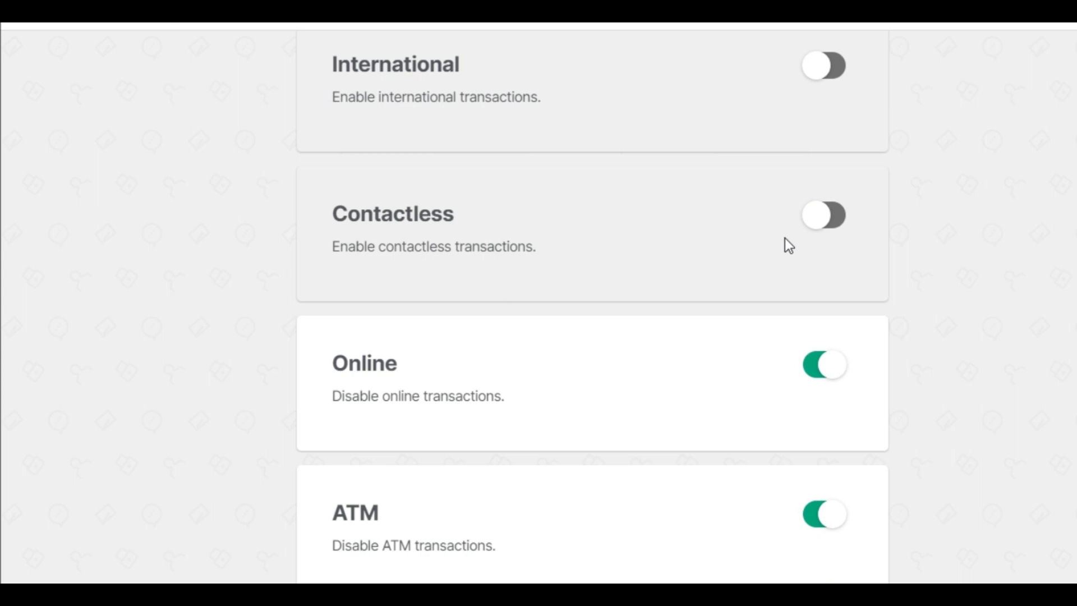
{"action": "mouse_move", "coordinate": [672, 285]}
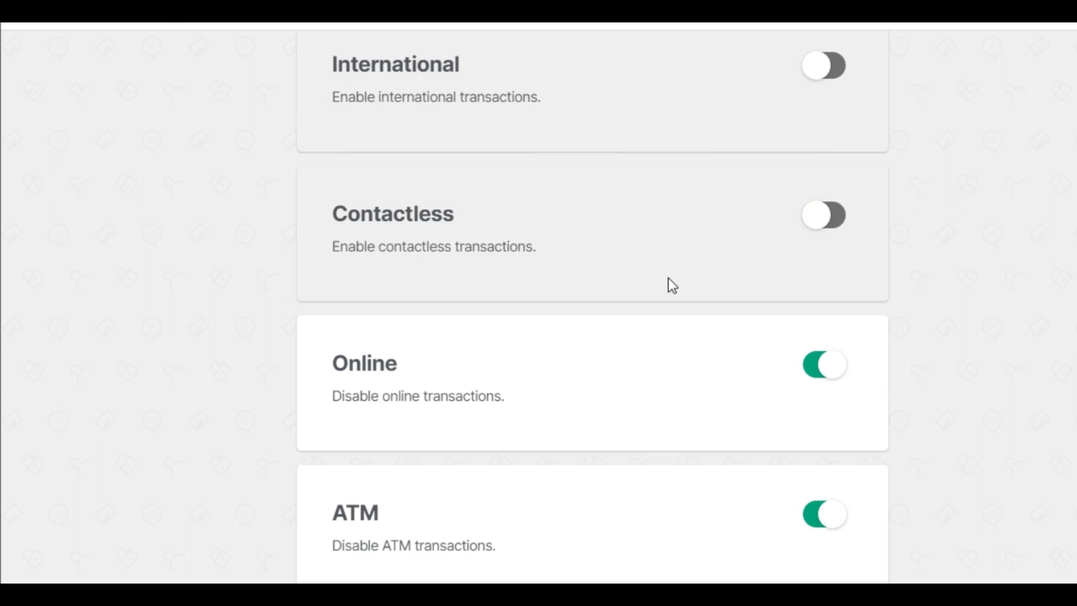
{"action": "scroll", "scroll_direction": "down", "scroll_amount": 3}
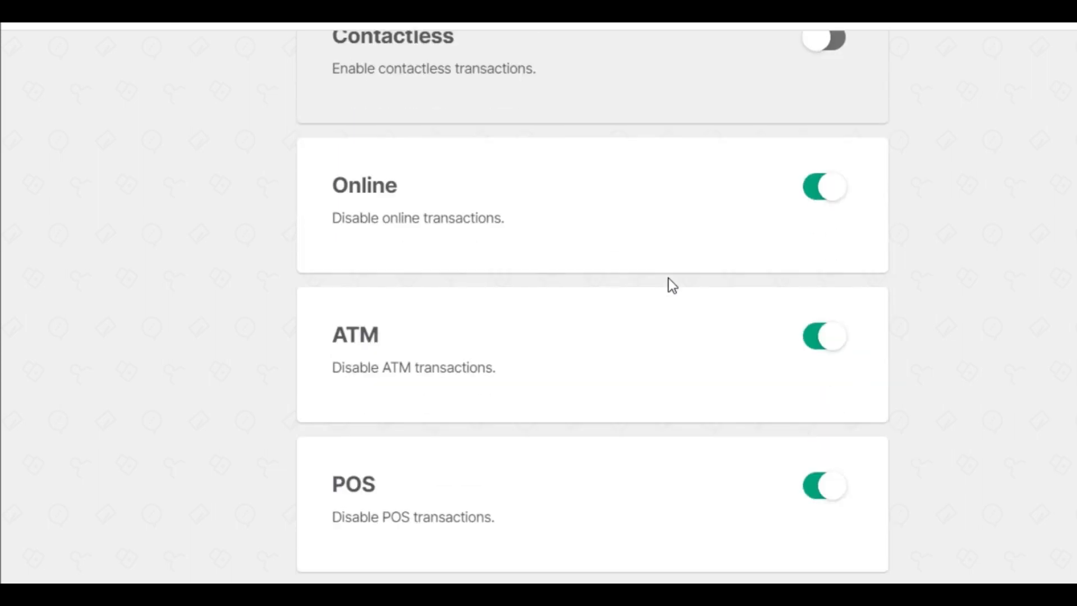
{"action": "left_click", "coordinate": [823, 187]}
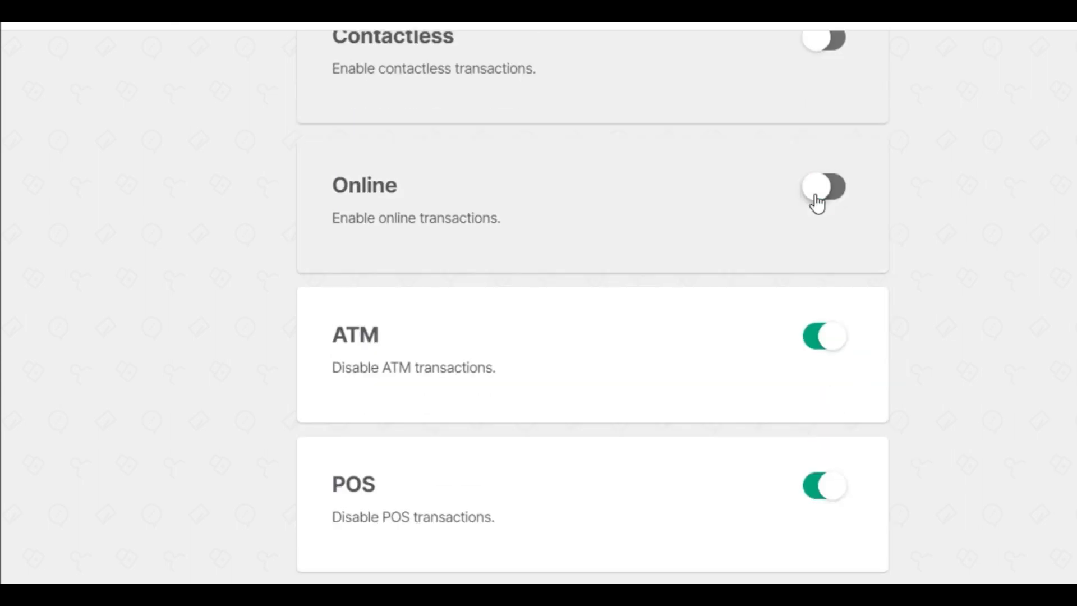
{"action": "left_click", "coordinate": [823, 186]}
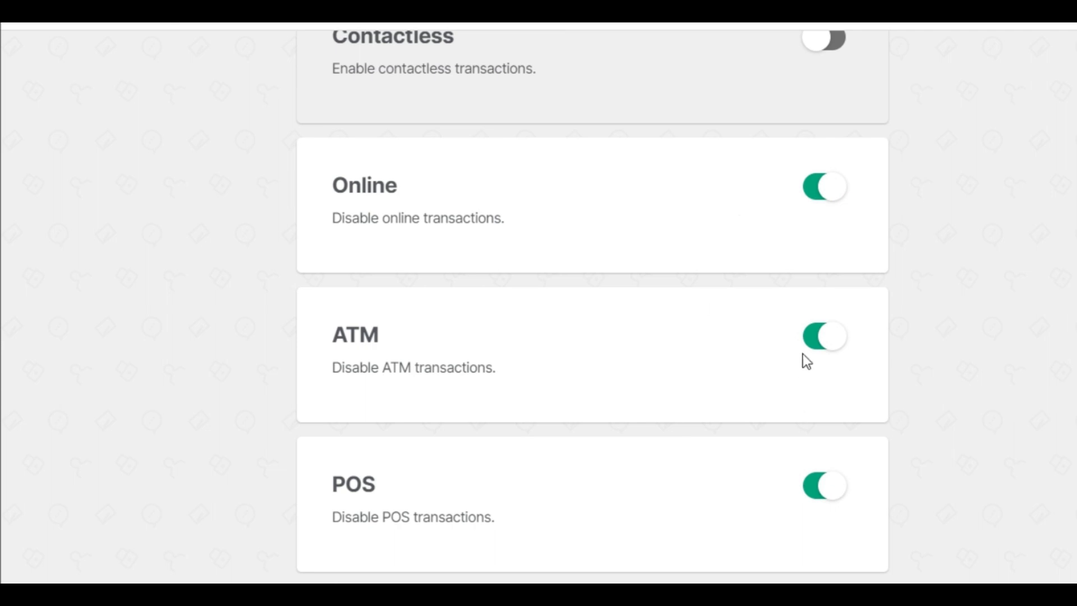
{"action": "scroll", "scroll_direction": "down", "scroll_amount": 3}
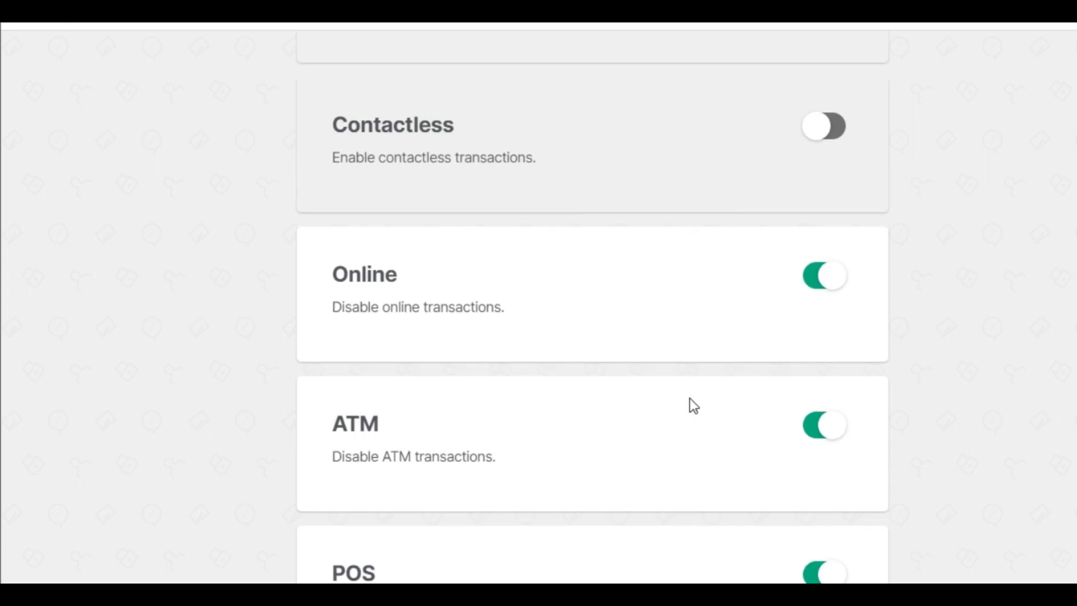
{"action": "mouse_move", "coordinate": [680, 393]}
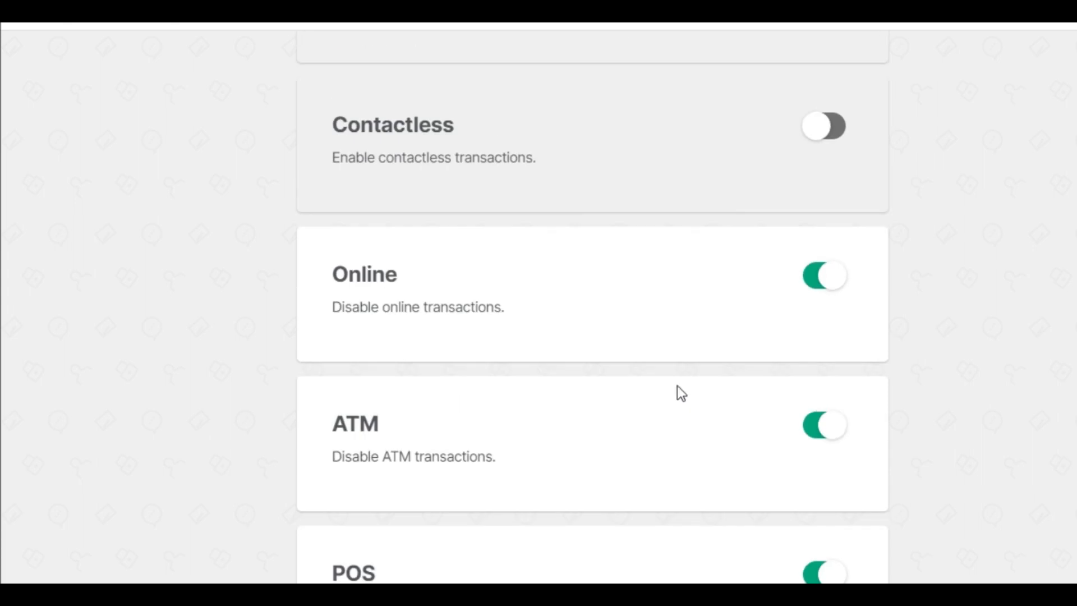